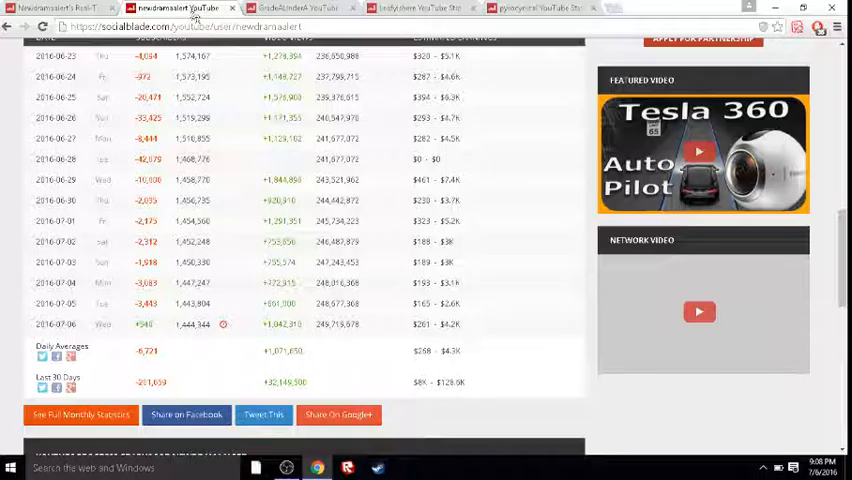
mouse_move(190, 9)
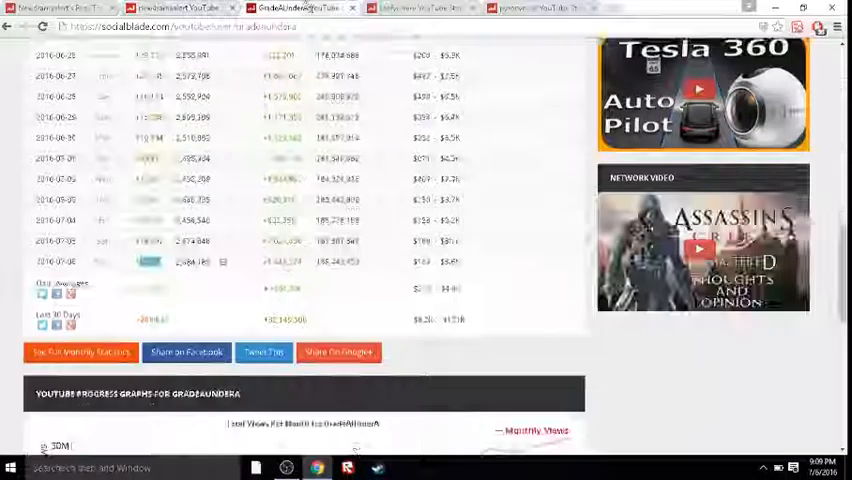
scroll(up, 3)
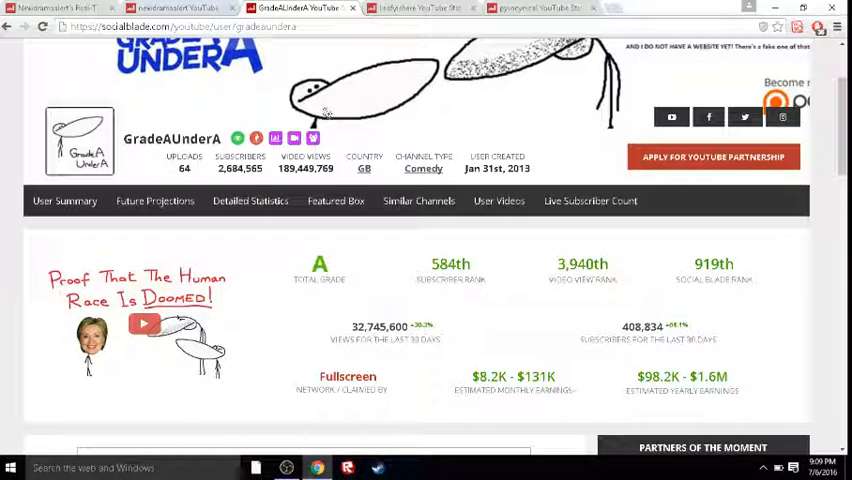
scroll(down, 3)
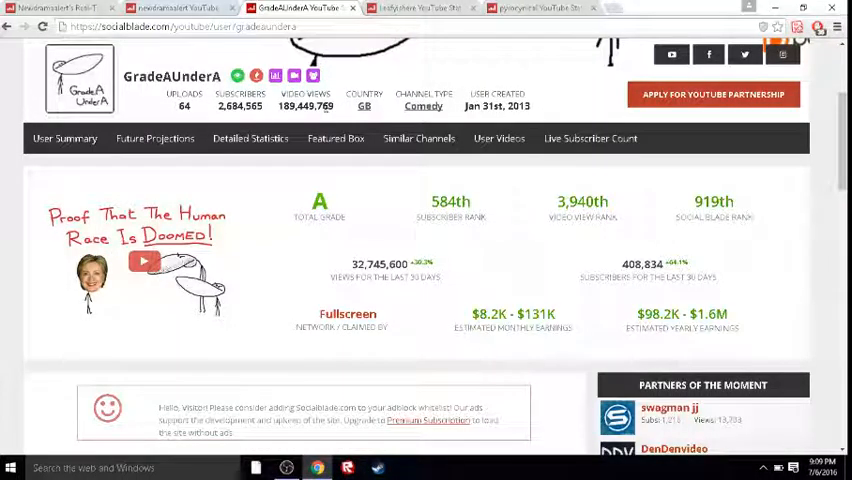
scroll(down, 3)
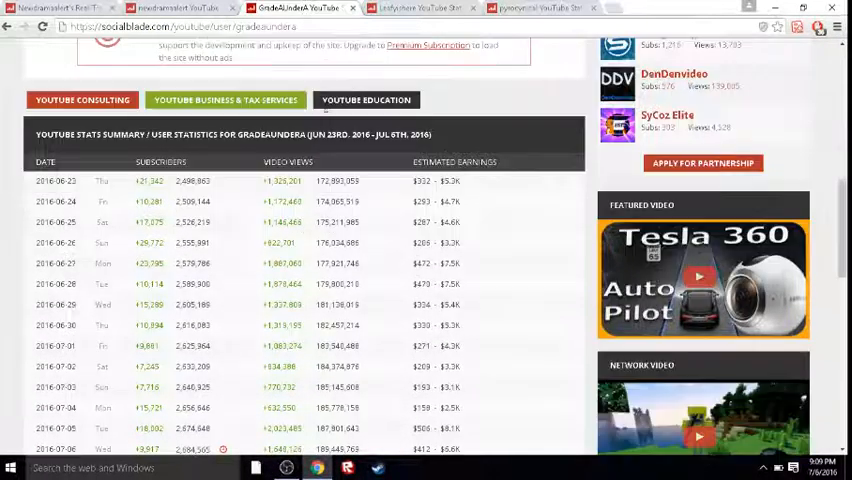
scroll(down, 3)
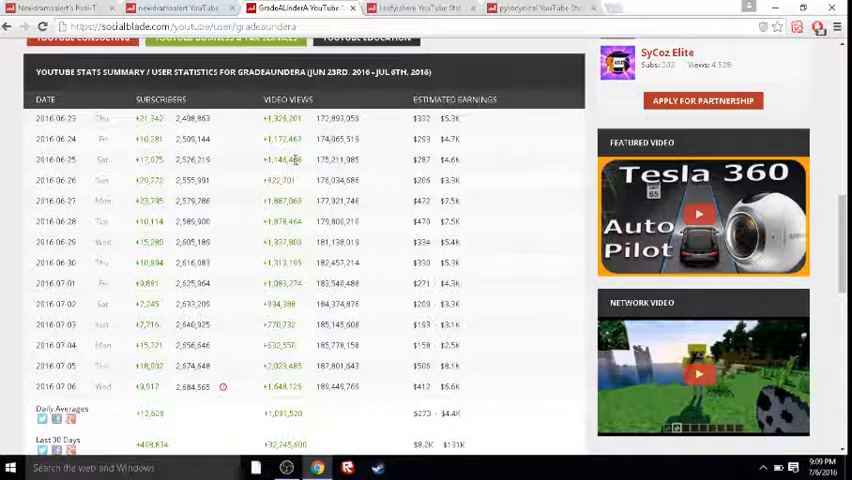
scroll(down, 3)
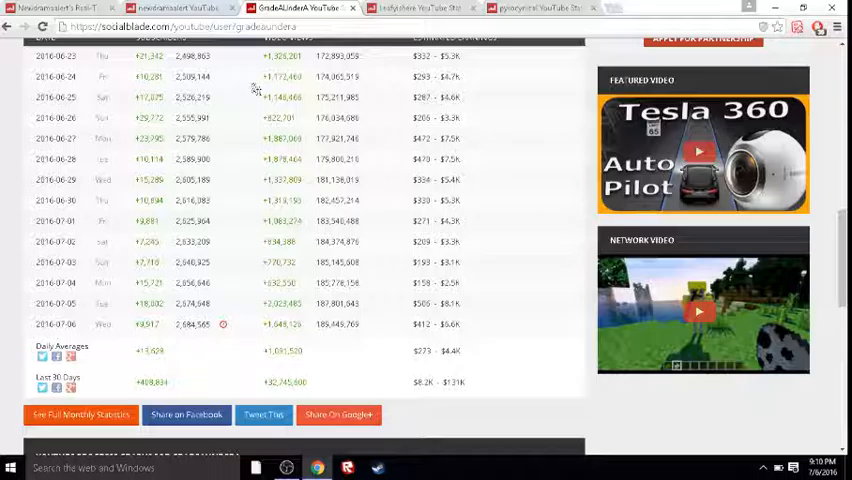
Switch to LeafyIsHere's stats tab and scroll to its June 23–July 6 daily table.
click(428, 8)
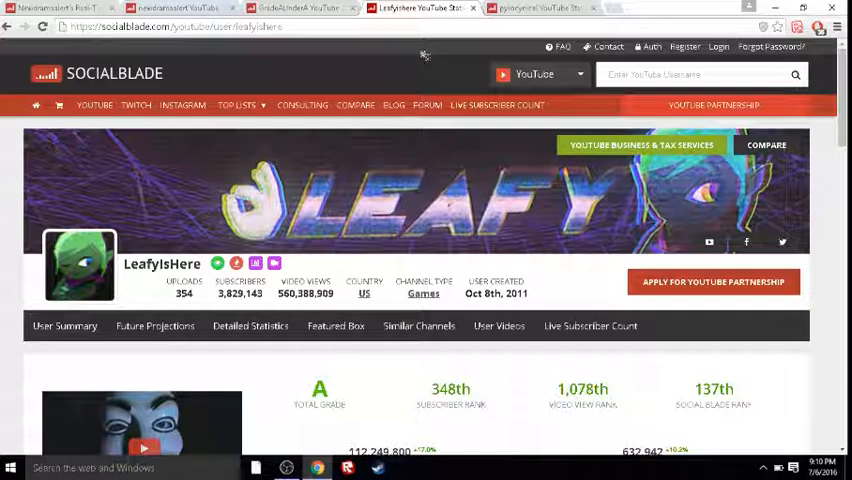
scroll(down, 3)
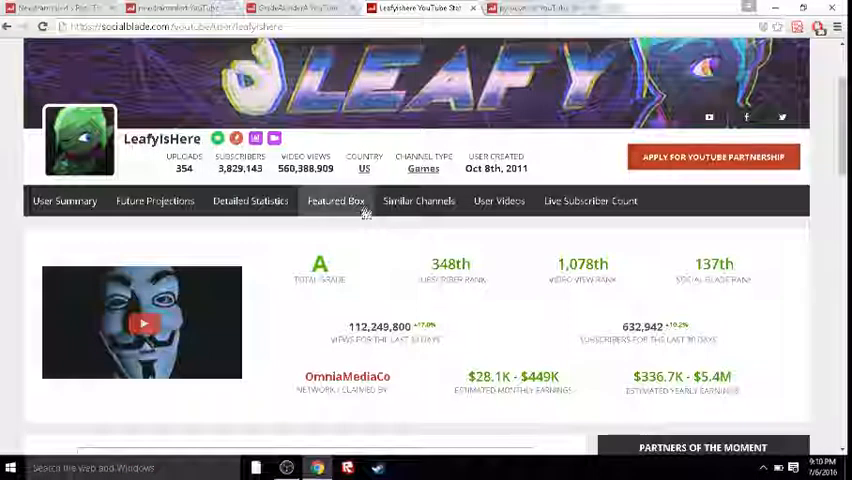
scroll(down, 3)
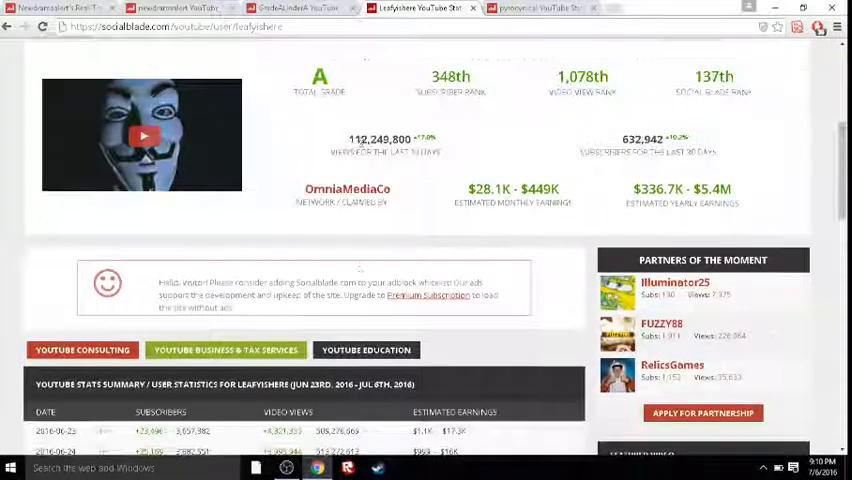
scroll(down, 3)
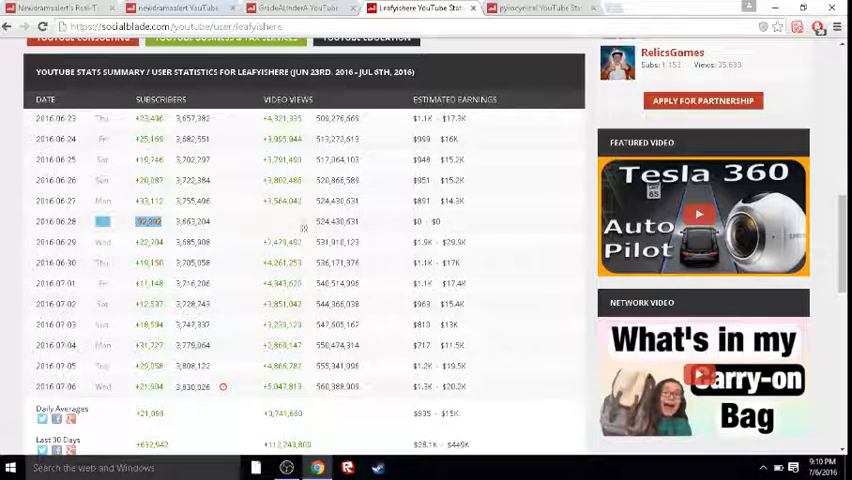
mouse_move(313, 243)
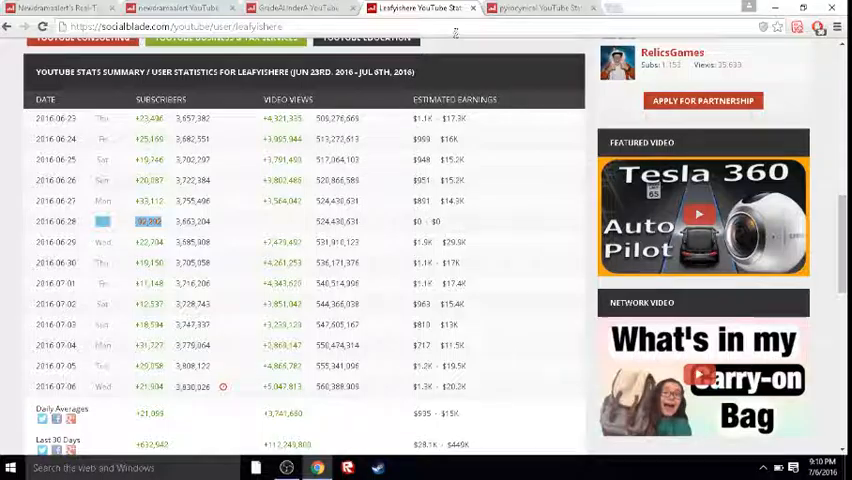
Switch to pyrocynical's stats tab and scroll down to its daily summary table.
click(545, 9)
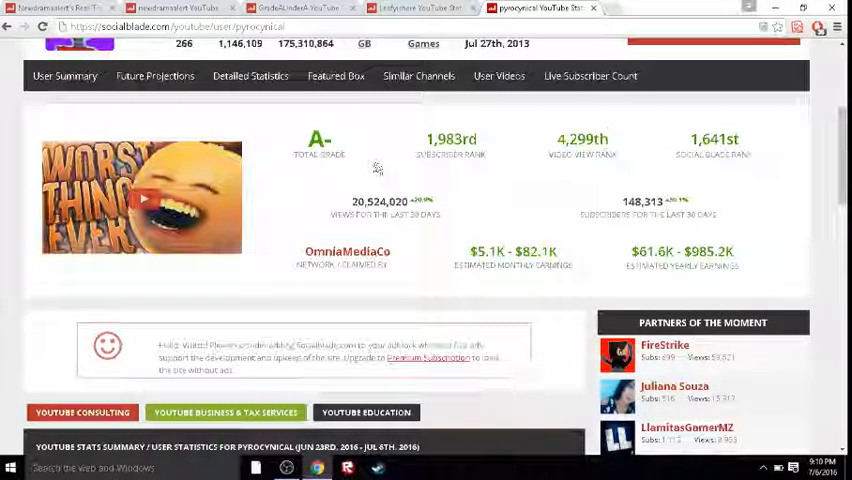
scroll(down, 3)
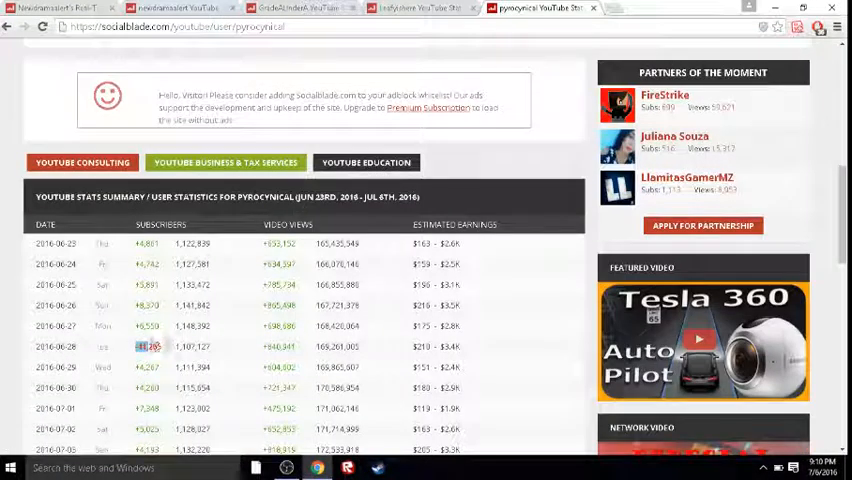
scroll(down, 3)
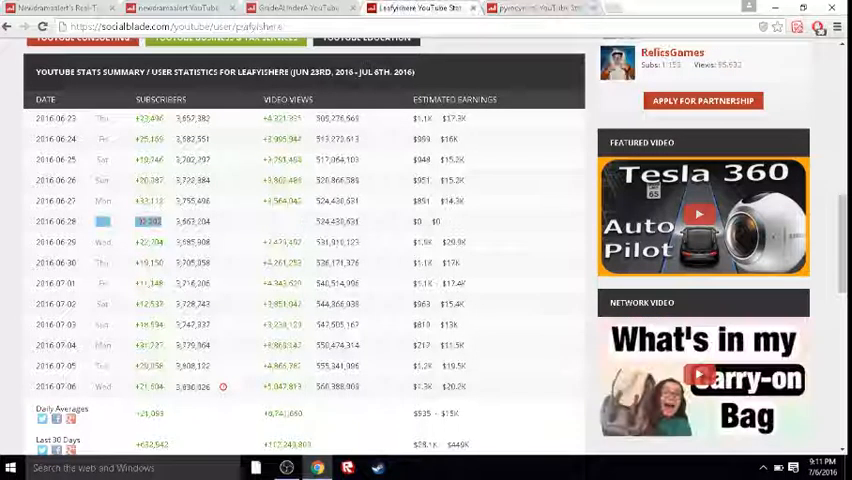
Flip through the pyrocynical, GradeAUnderA, pyrocynical and newdramaalert tabs, ending on GradeAUnderA.
click(300, 8)
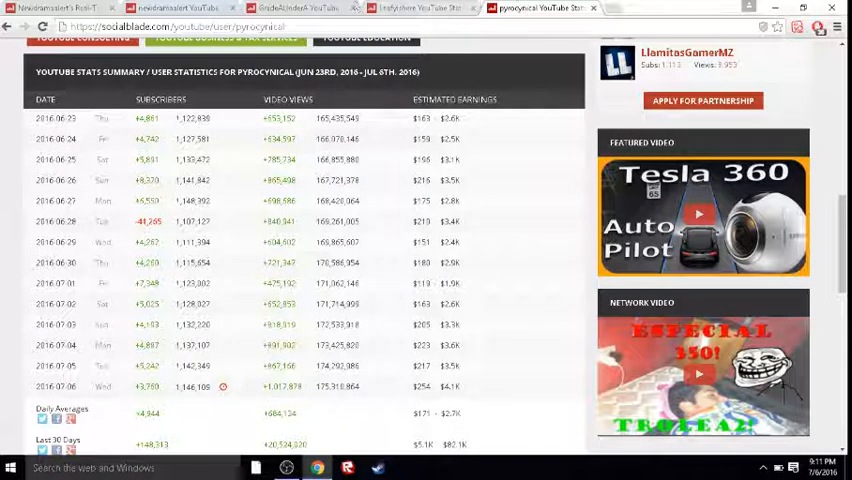
click(300, 9)
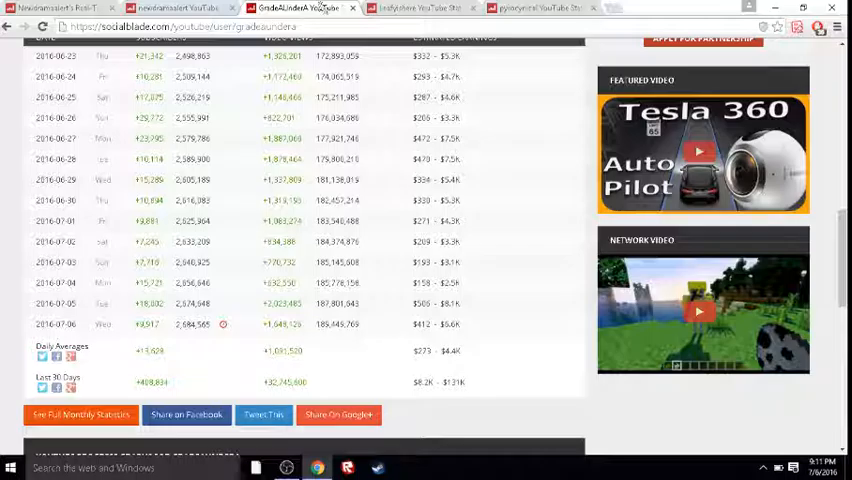
click(532, 8)
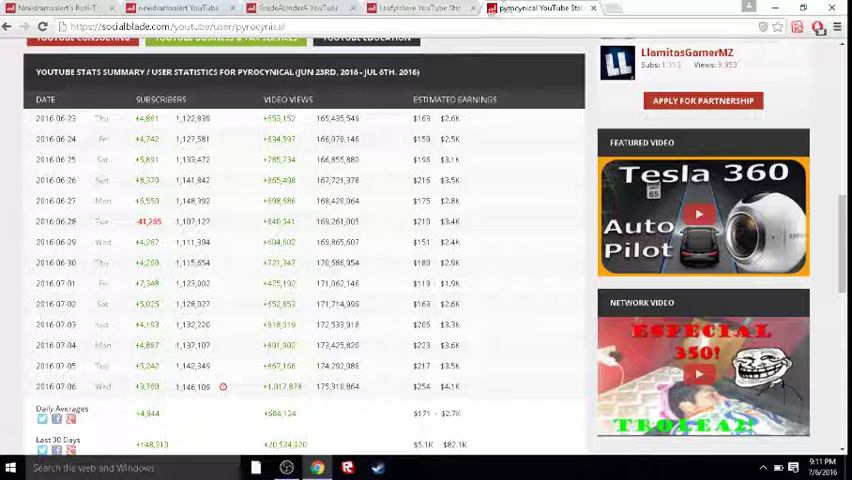
mouse_move(433, 8)
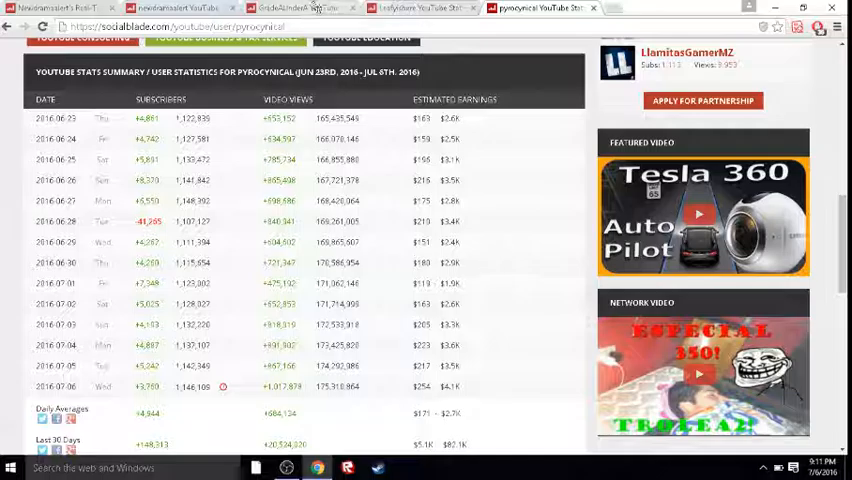
click(300, 8)
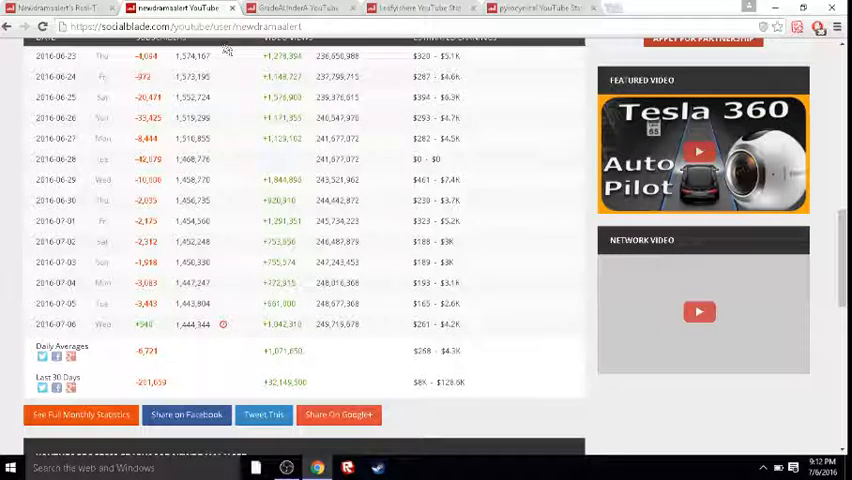
click(290, 8)
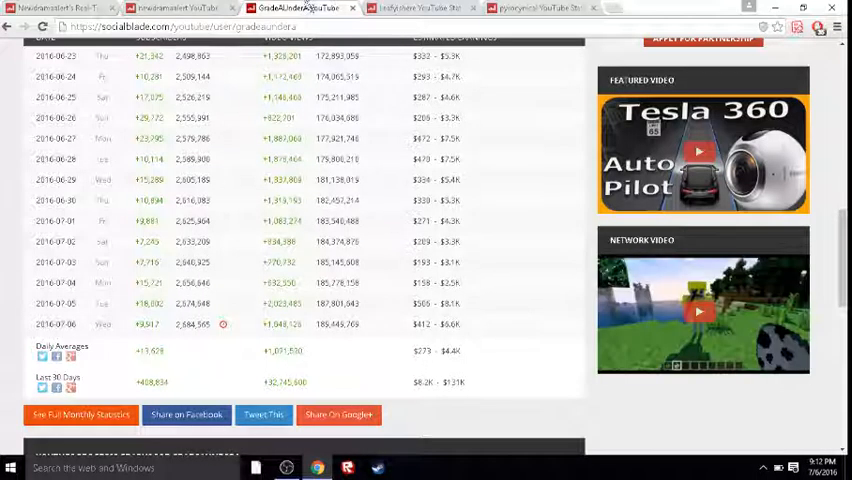
Compare the monthly graphs of Pyrocynical and LeafyIsHere, then return to the GradeAUnderA tab.
scroll(down, 3)
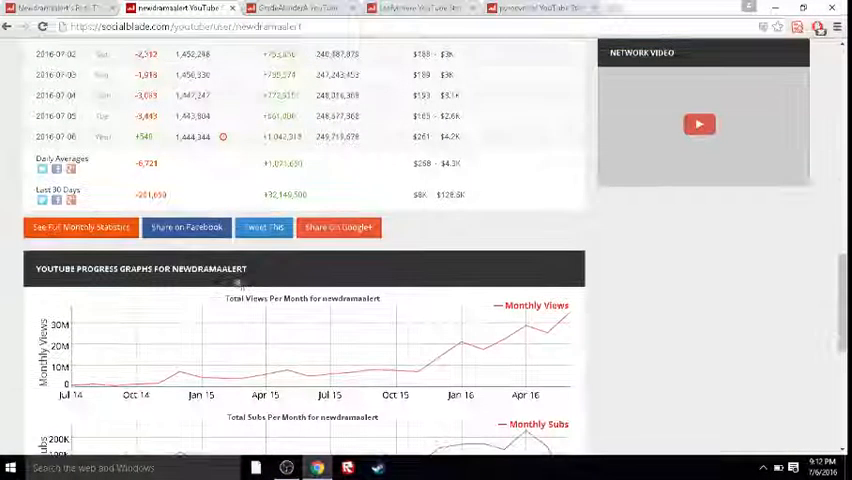
scroll(down, 3)
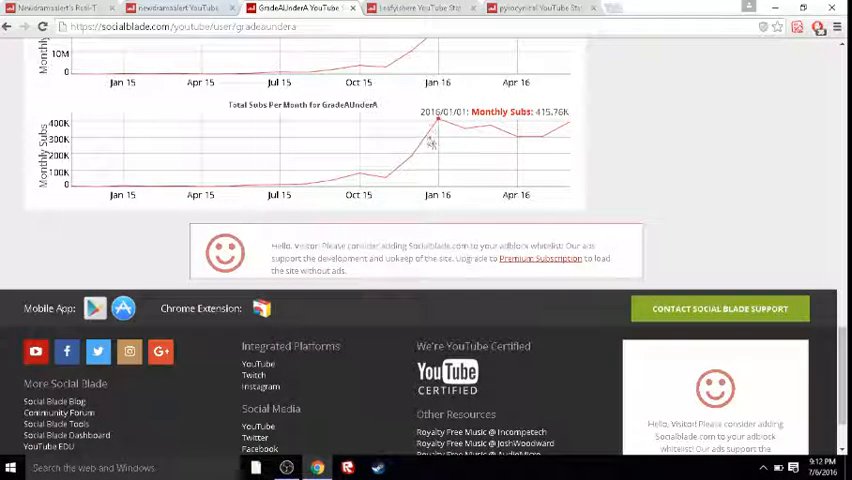
mouse_move(472, 140)
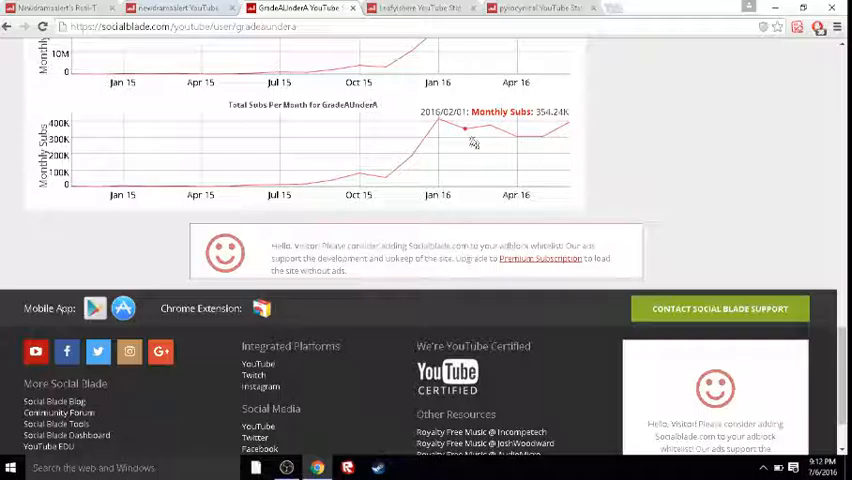
mouse_move(563, 137)
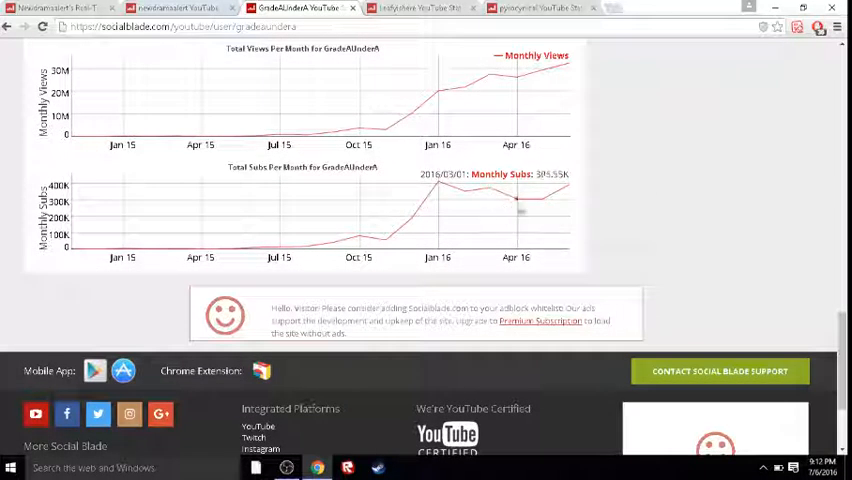
click(415, 7)
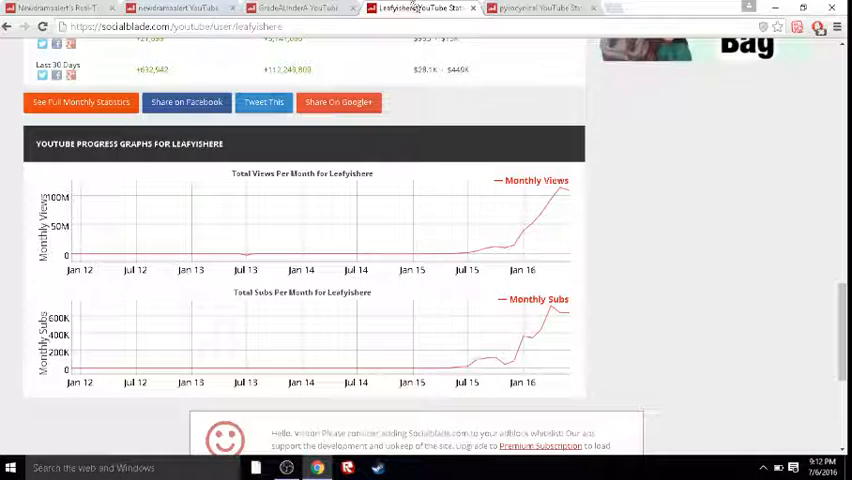
mouse_move(548, 335)
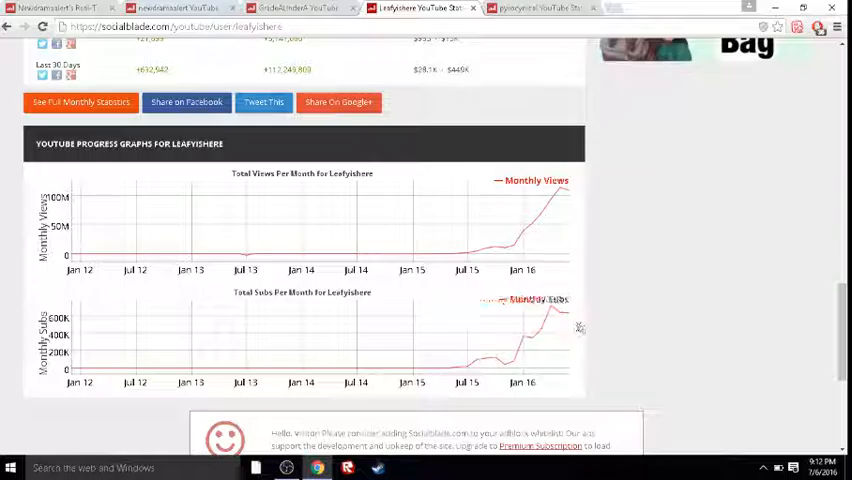
click(540, 9)
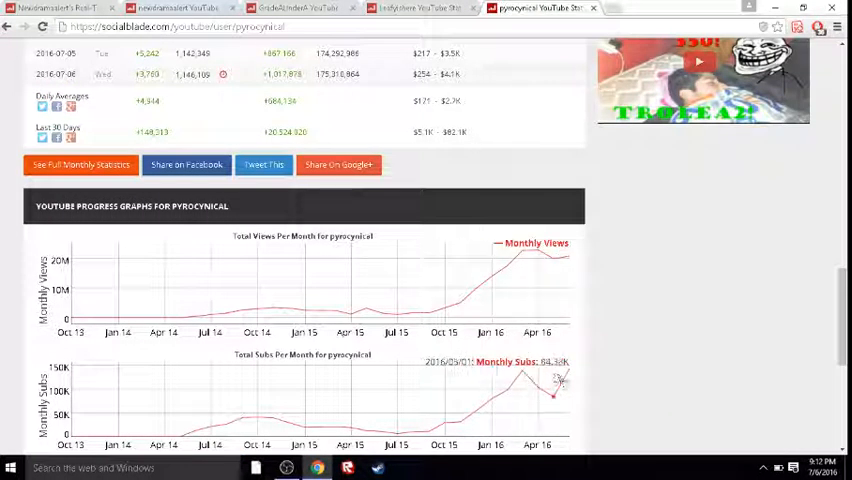
mouse_move(570, 385)
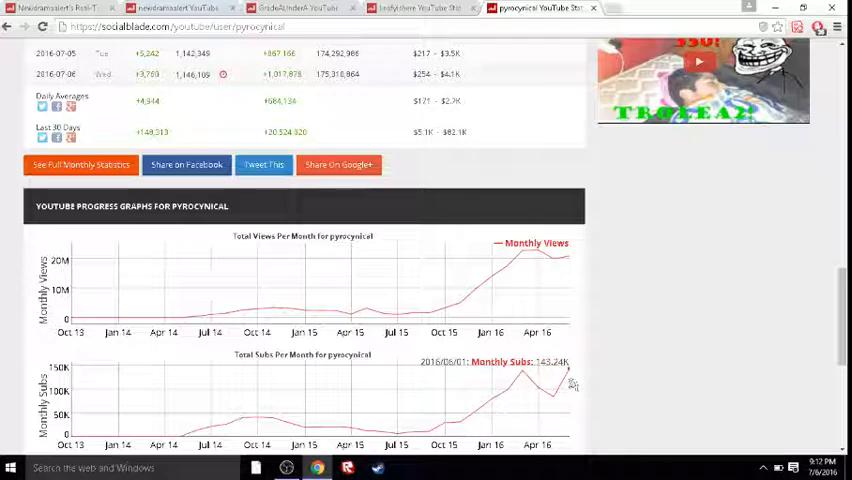
mouse_move(567, 387)
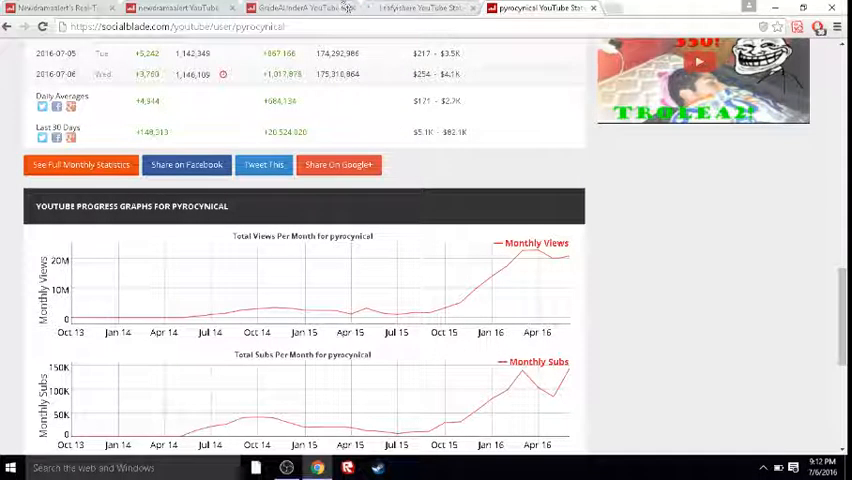
click(300, 9)
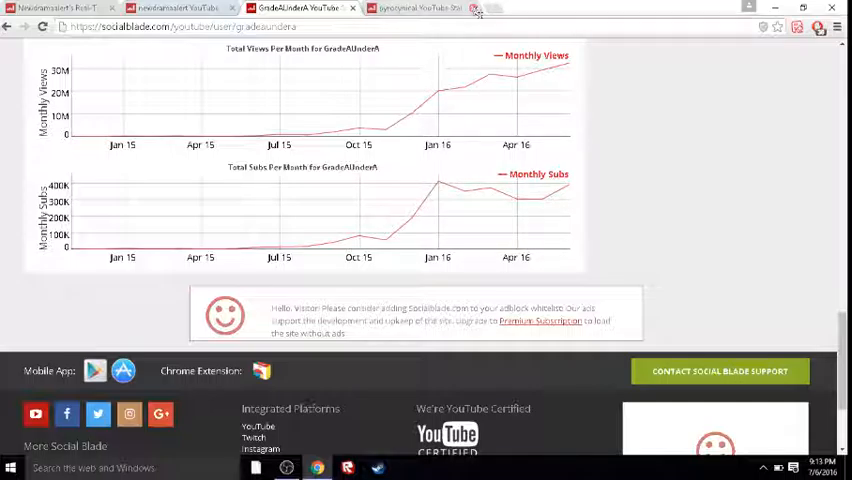
mouse_move(556, 103)
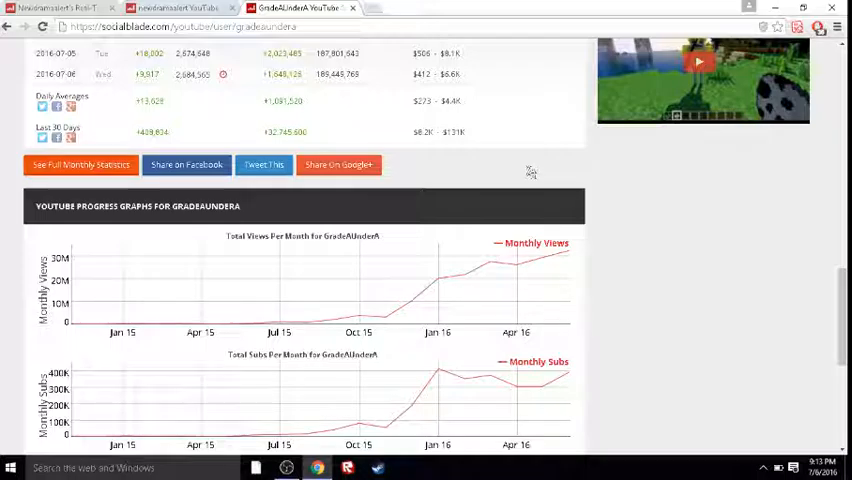
mouse_move(537, 165)
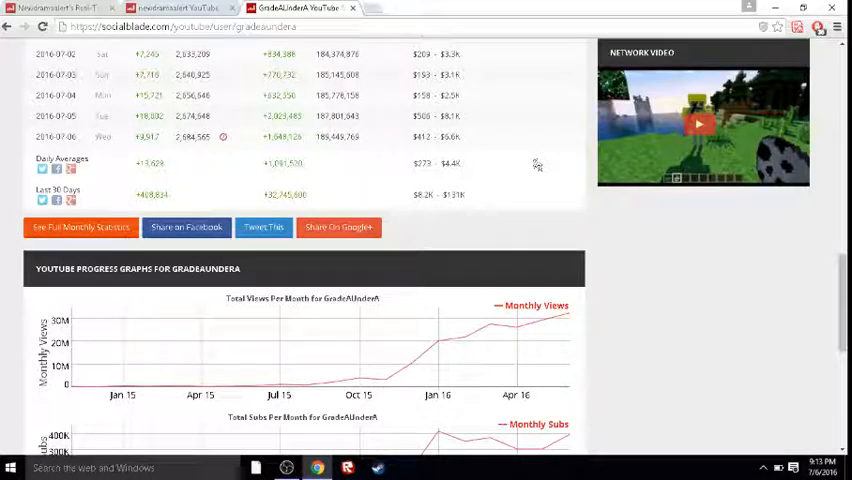
Scroll through GradeAUnderA's daily table and growth graphs, then back up to its A-grade summary.
scroll(up, 3)
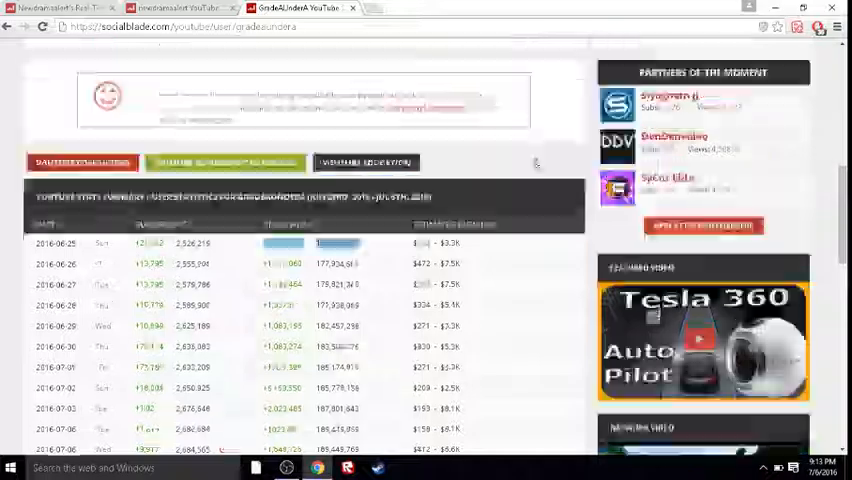
scroll(down, 3)
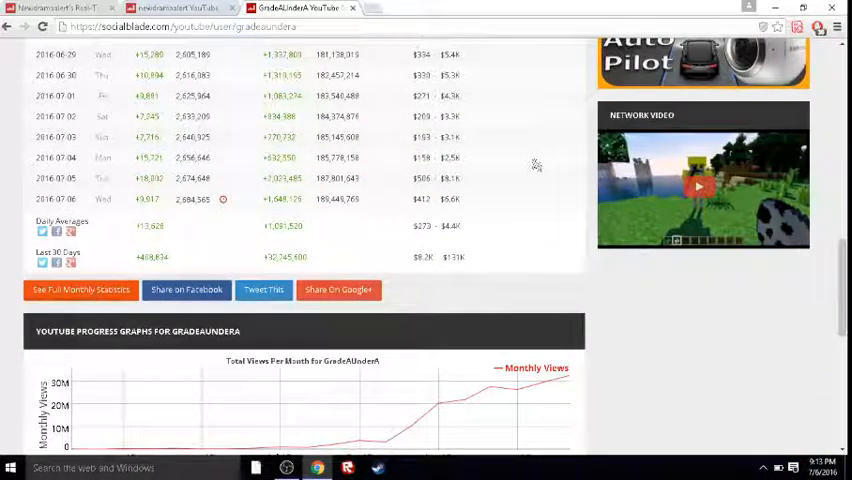
scroll(down, 3)
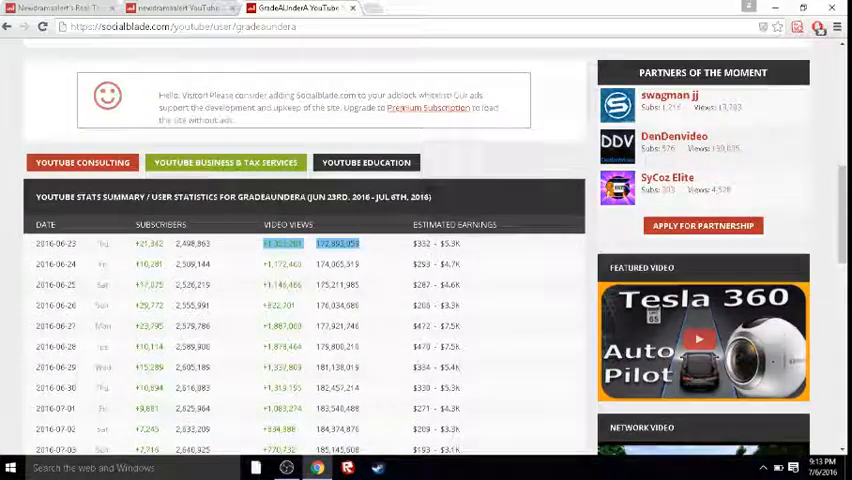
scroll(up, 3)
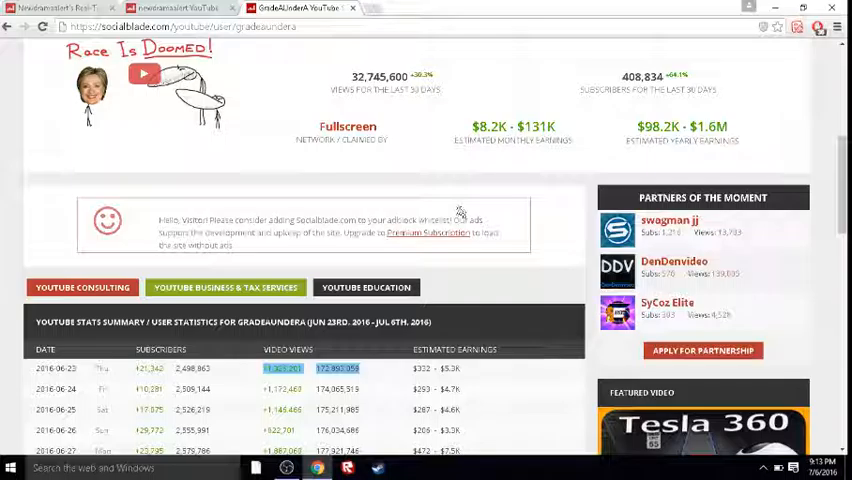
scroll(up, 3)
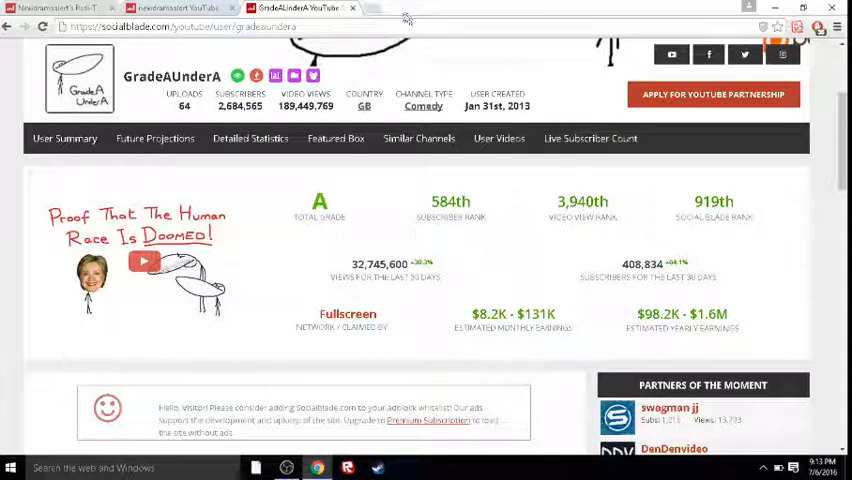
Open GradeAUnderA's User Videos page and scroll to its empty 50 Latest Videos table.
click(498, 138)
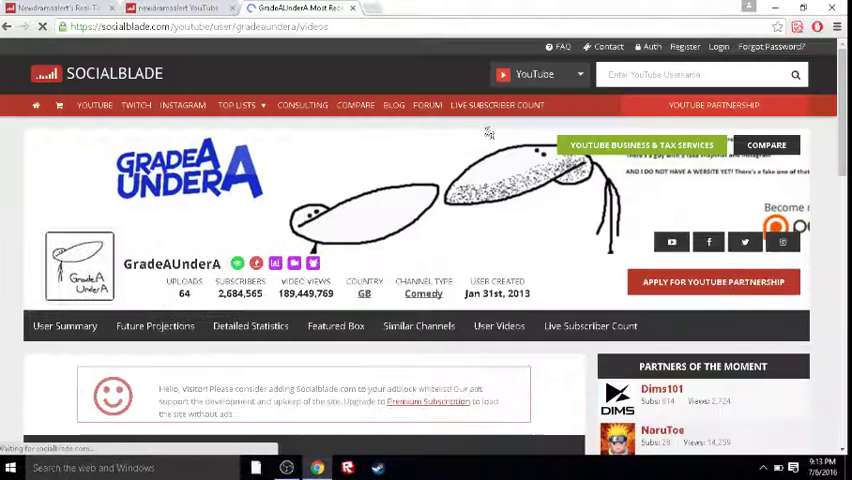
scroll(down, 3)
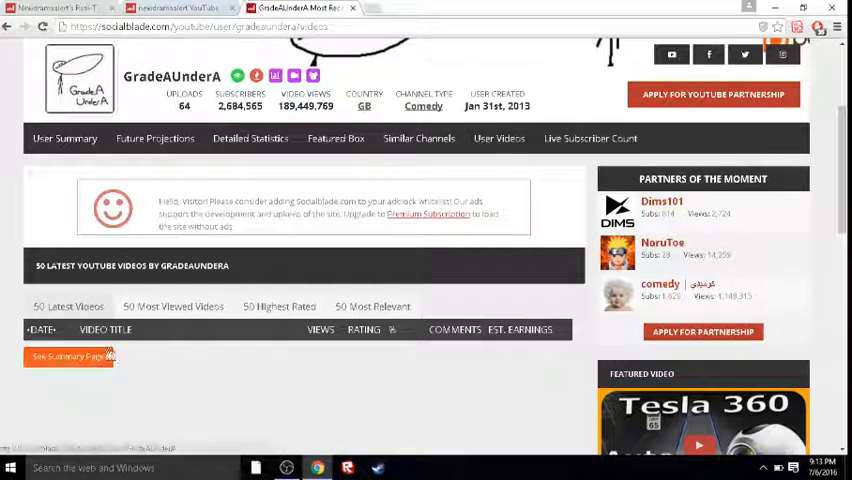
scroll(down, 3)
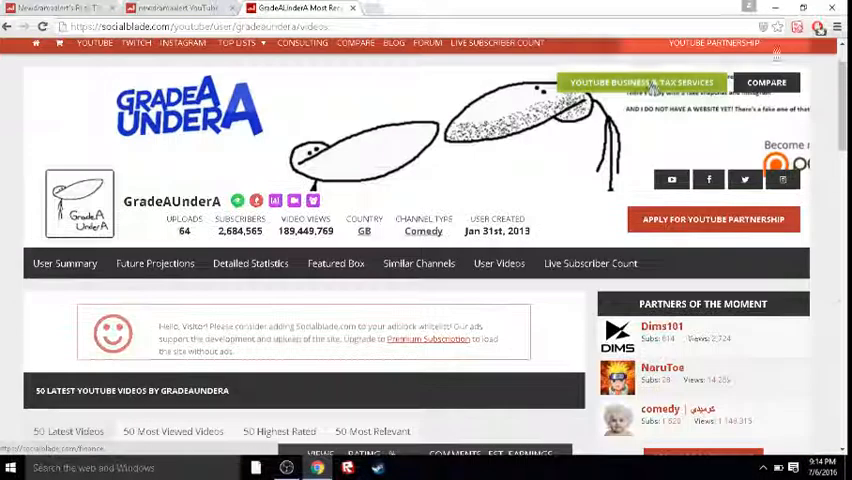
Search 'leafy' in the YouTube username box to load LeafyIsHere's summary page.
click(714, 218)
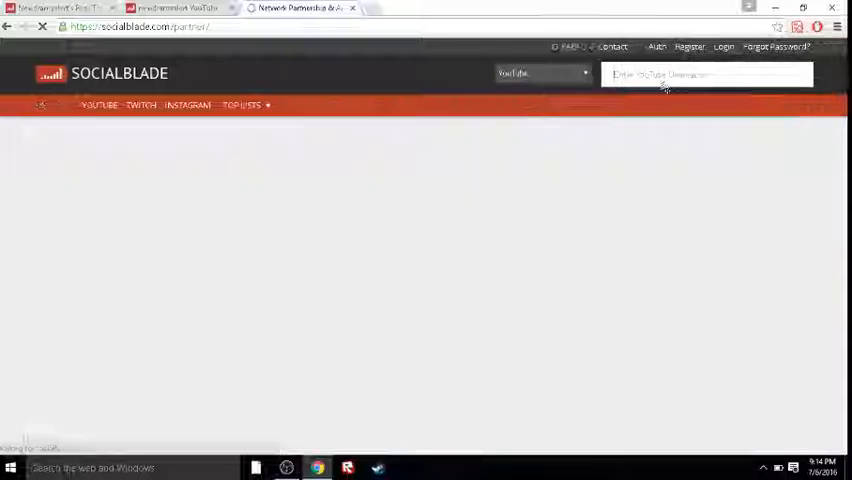
click(700, 74)
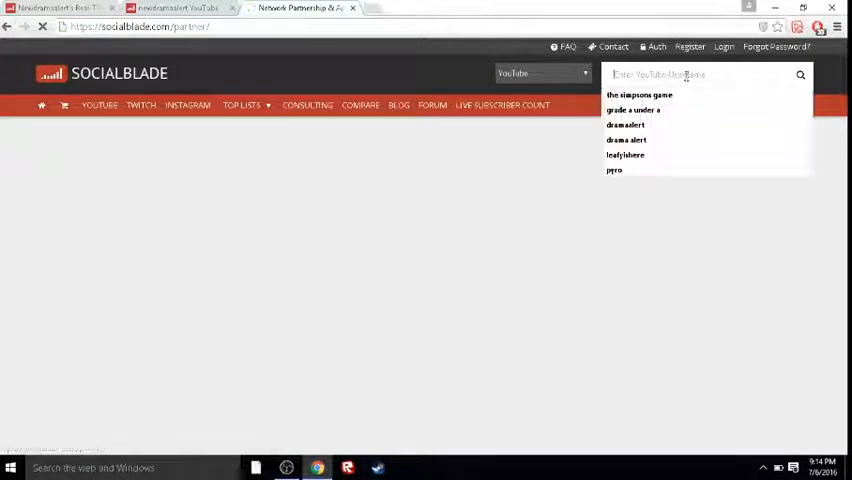
text(le)
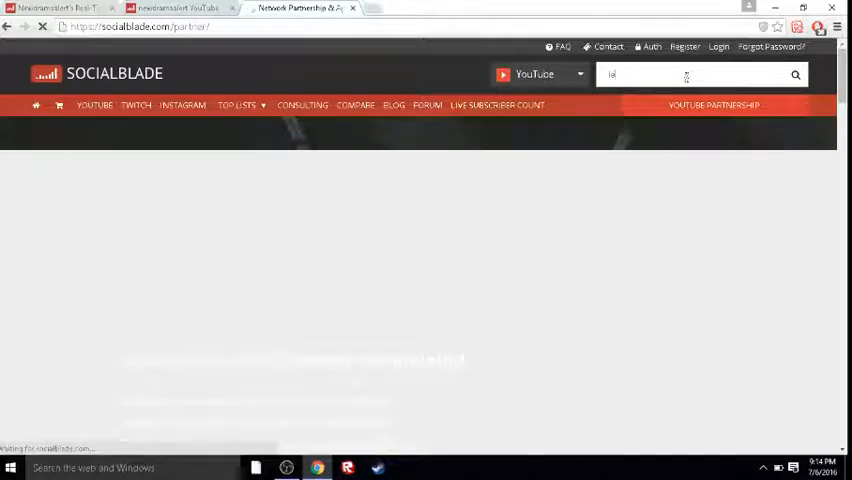
text(leafy)
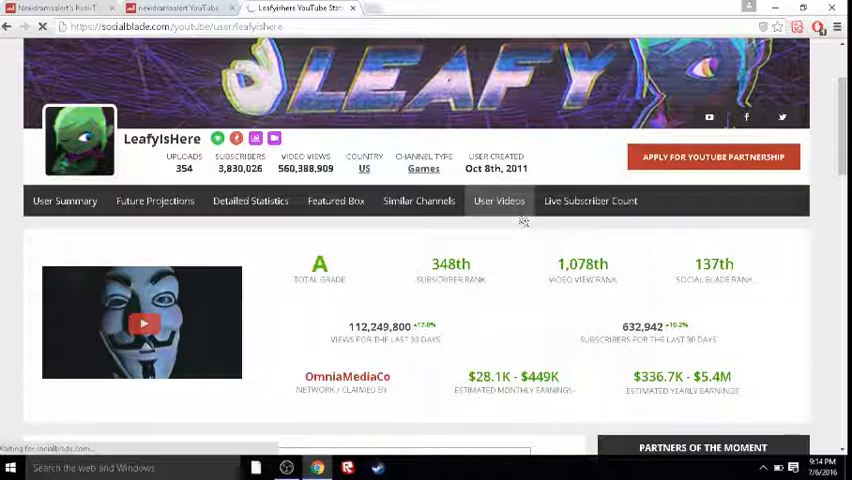
Open LeafyIsHere's User Videos and scroll through each upload's views, ratings, comments and earnings.
click(498, 200)
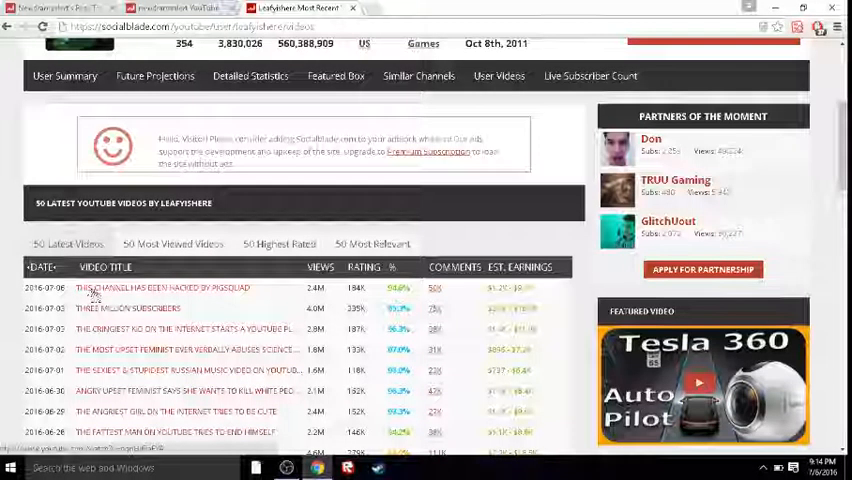
scroll(down, 3)
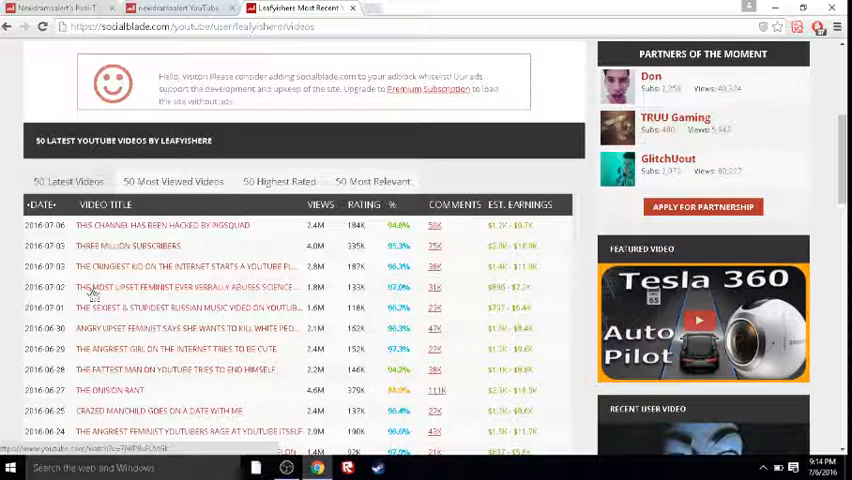
scroll(down, 3)
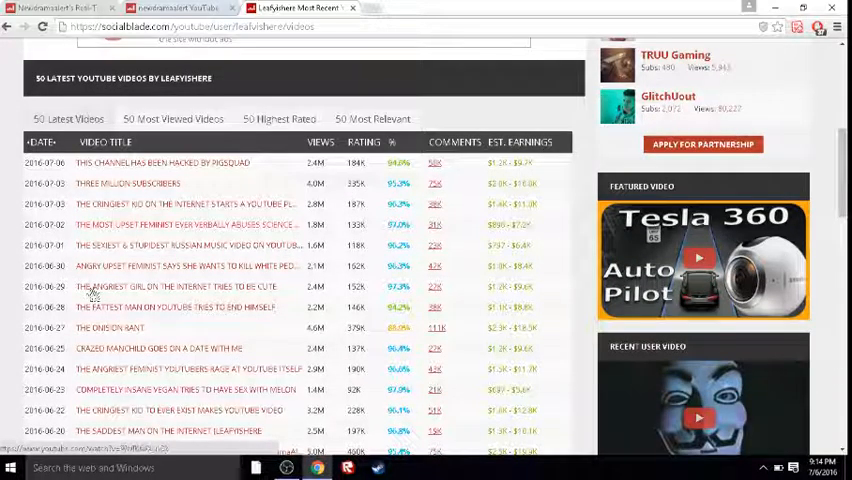
scroll(down, 3)
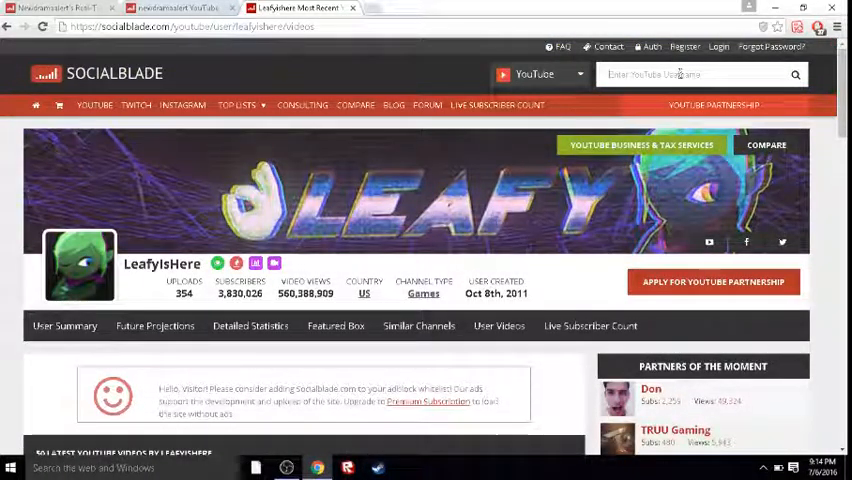
Search 'pyroc', pick pyrocynical from the suggestions, and scroll down its page.
text(pyroc)
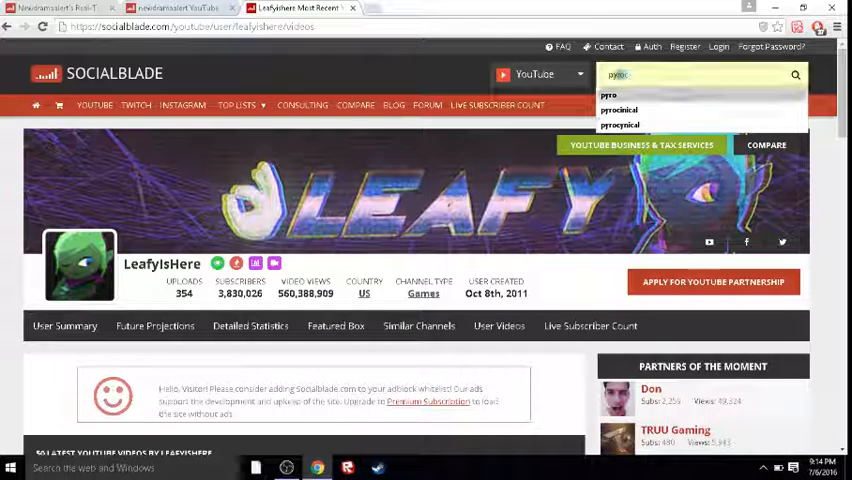
click(620, 124)
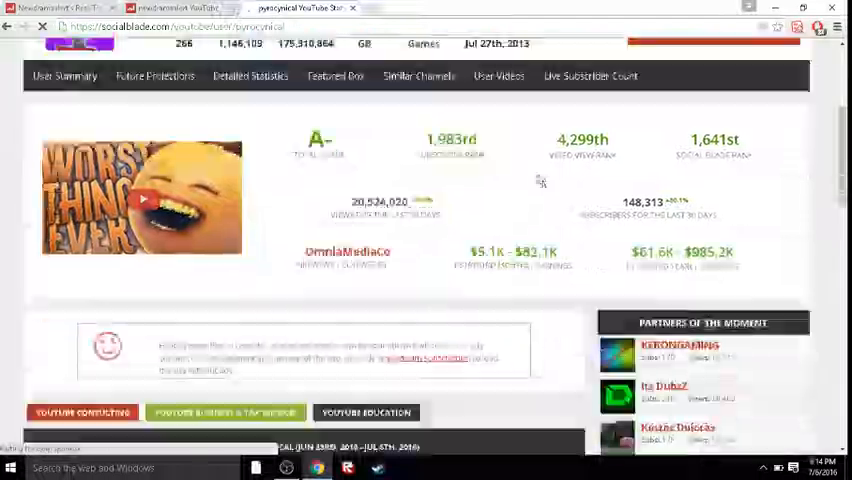
scroll(down, 3)
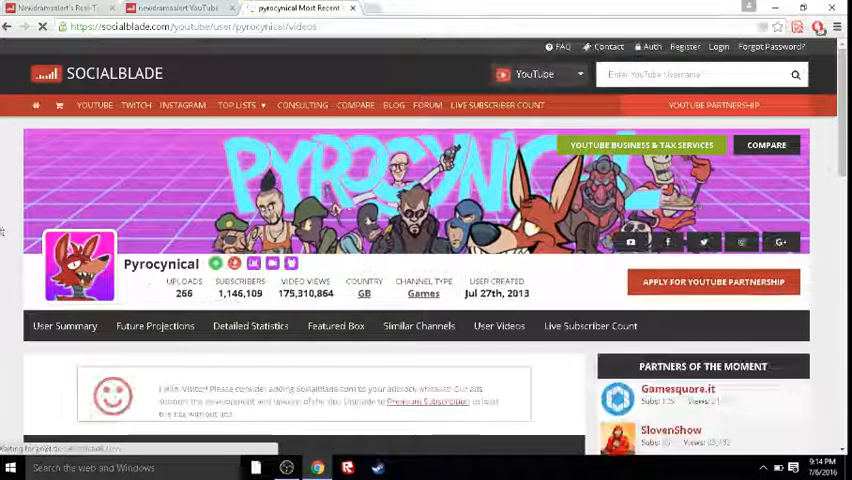
scroll(down, 3)
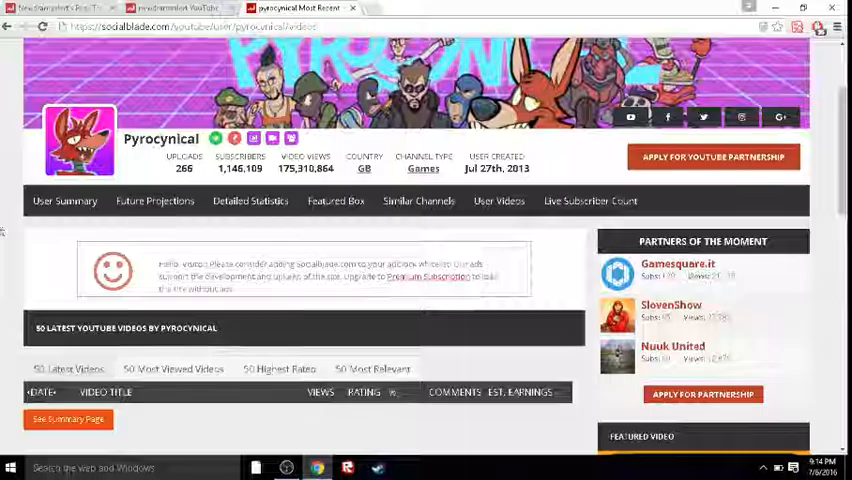
scroll(down, 3)
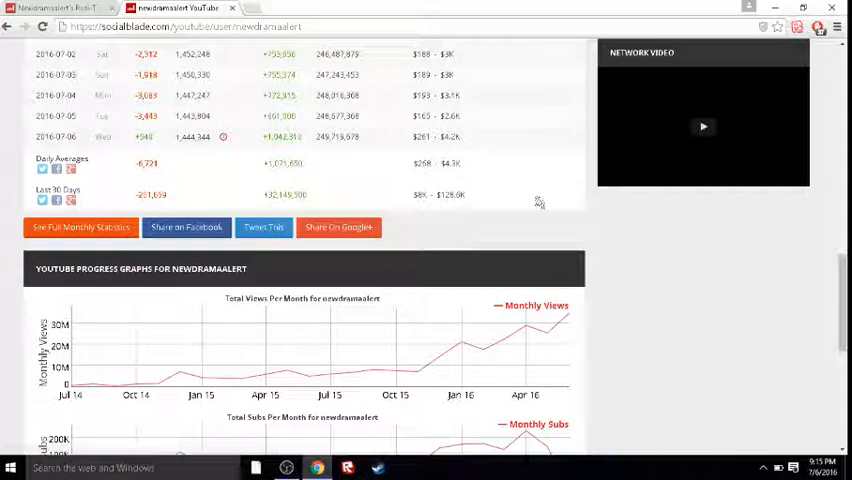
mouse_move(527, 205)
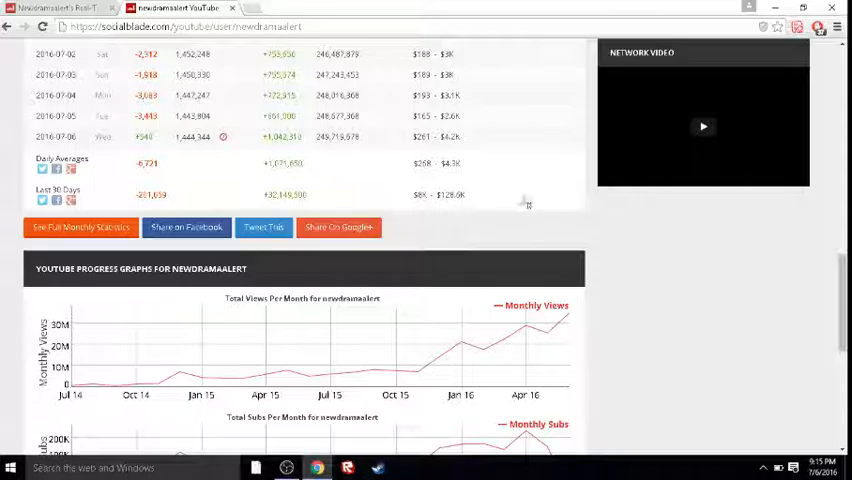